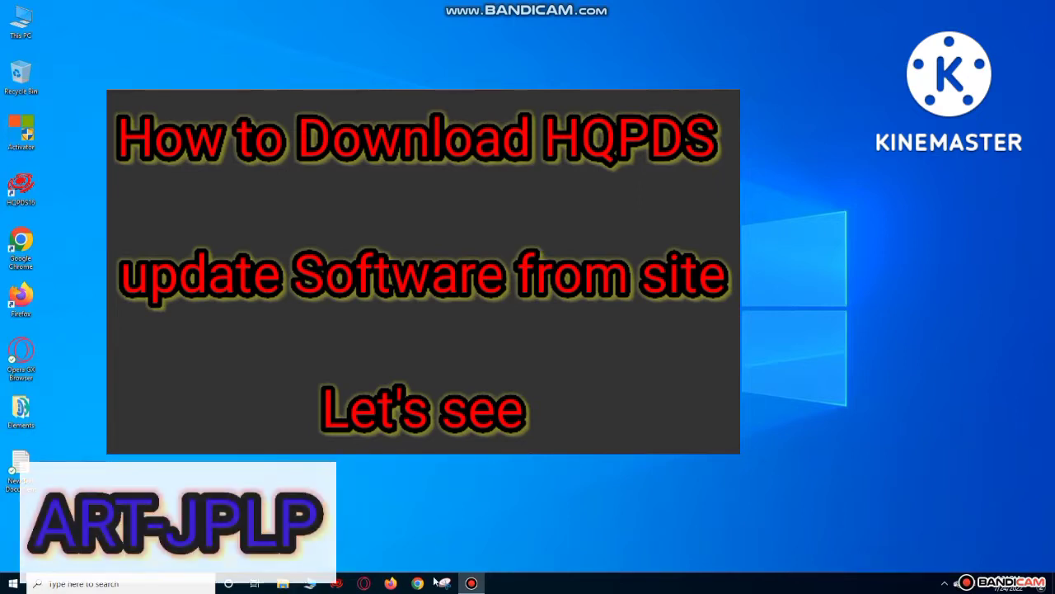
# Launch Google Chrome from the taskbar icon
pyautogui.click(417, 582)
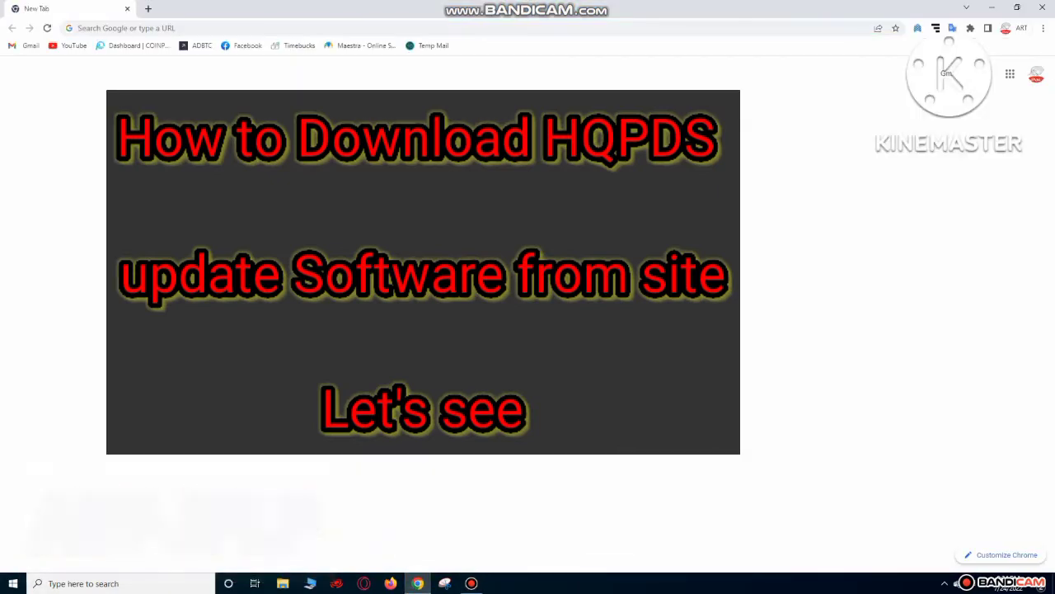
# Search Google for 'hqcnc.cn'
pyautogui.write('hq')
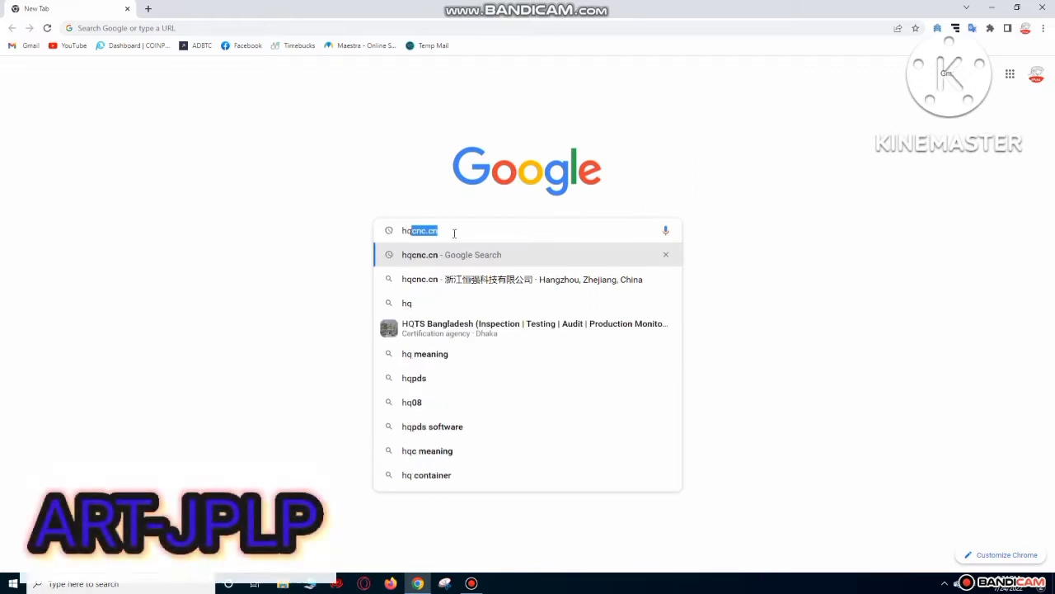
pyautogui.write('hqcnc.cn')
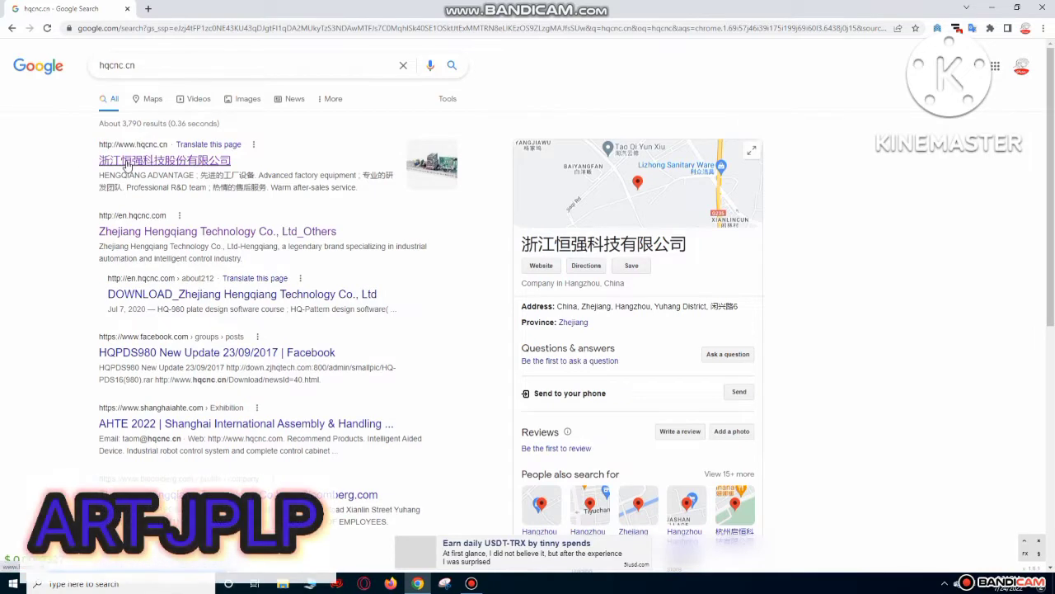
# Open the hqcnc.cn search result and translate the homepage into English
pyautogui.click(164, 160)
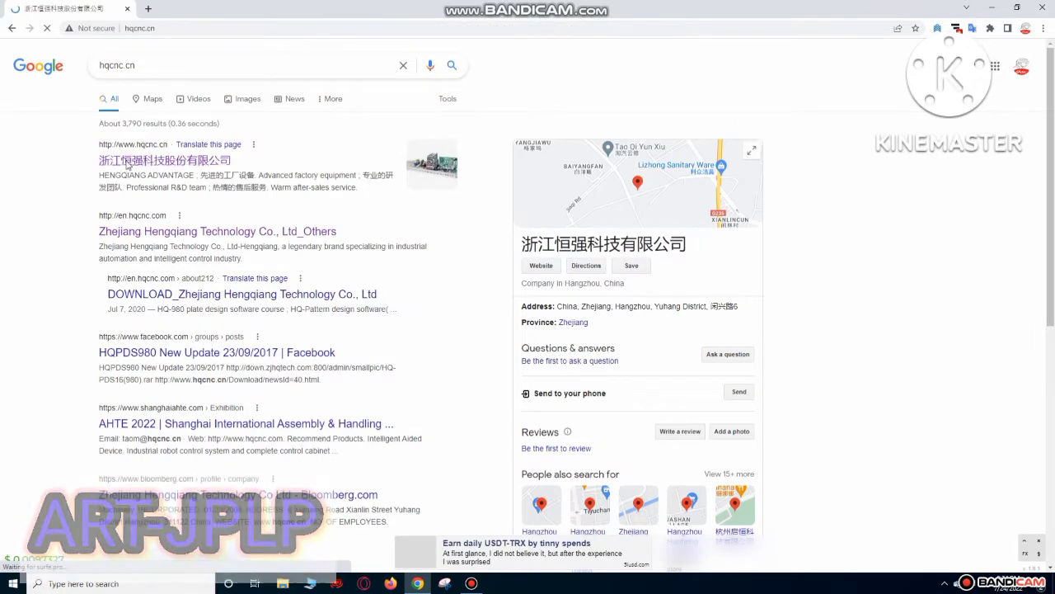
pyautogui.click(164, 160)
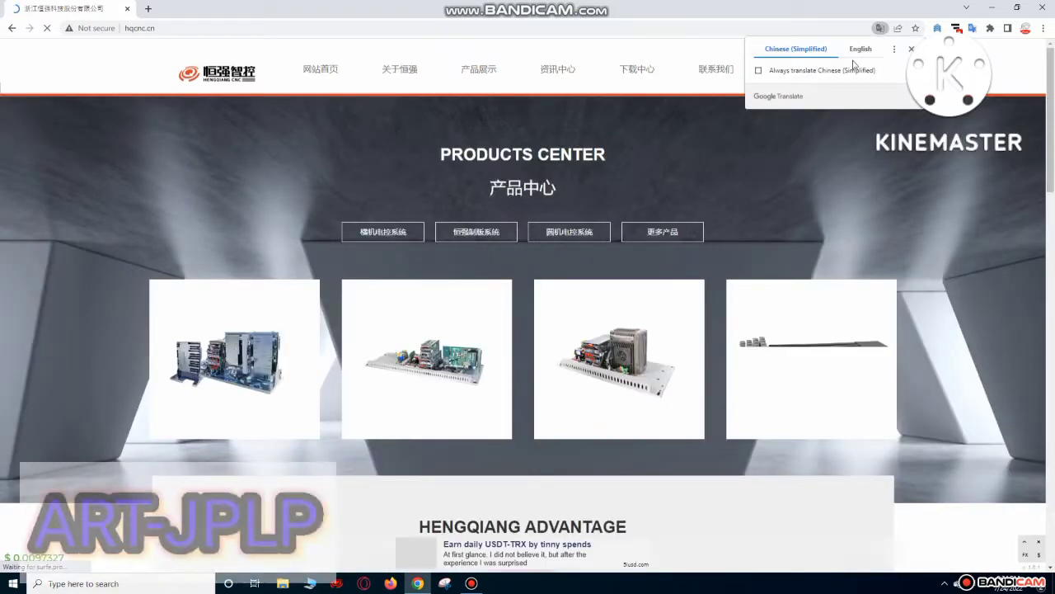
pyautogui.click(860, 49)
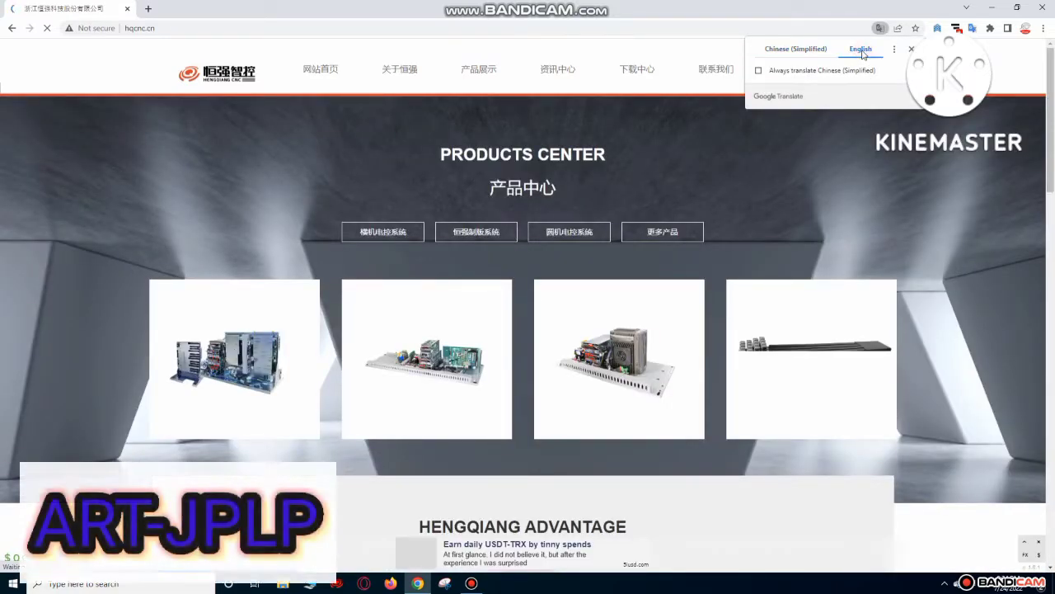
pyautogui.click(860, 48)
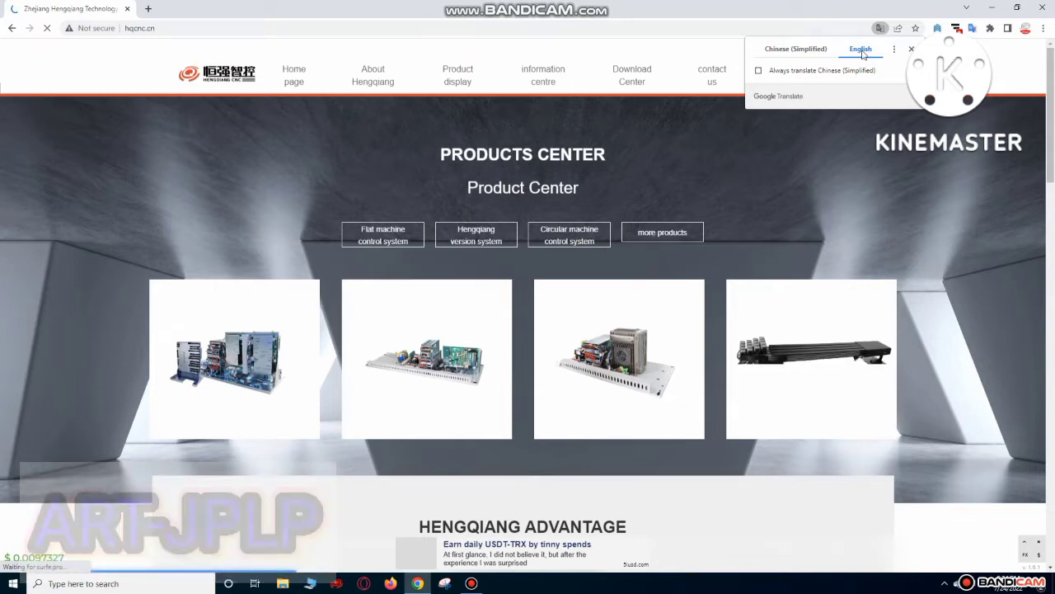
pyautogui.moveTo(885, 205)
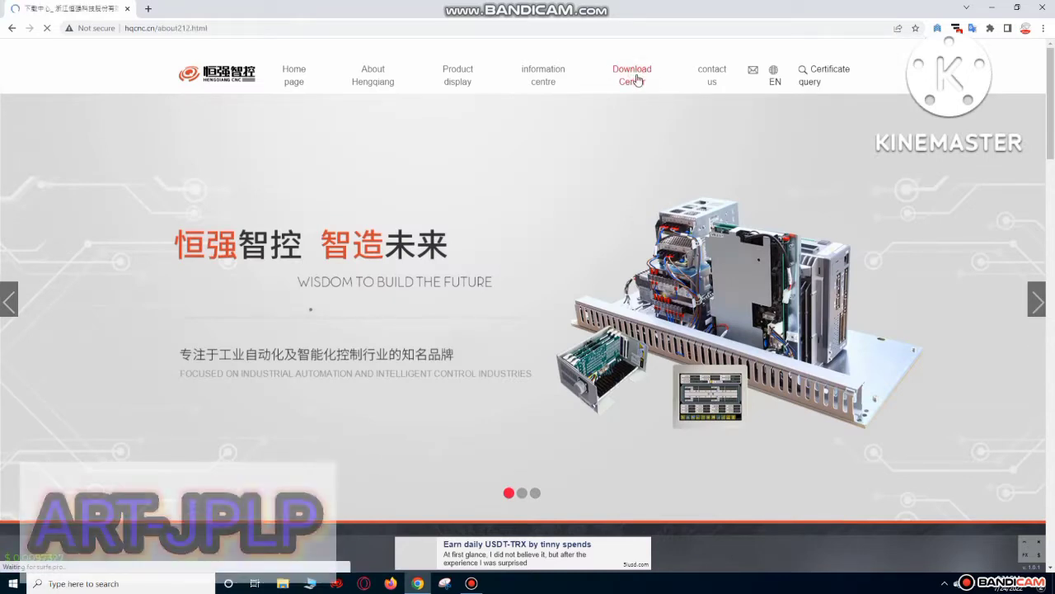
# In the Download Center, download the Hengqiang upper plate making software
pyautogui.click(632, 74)
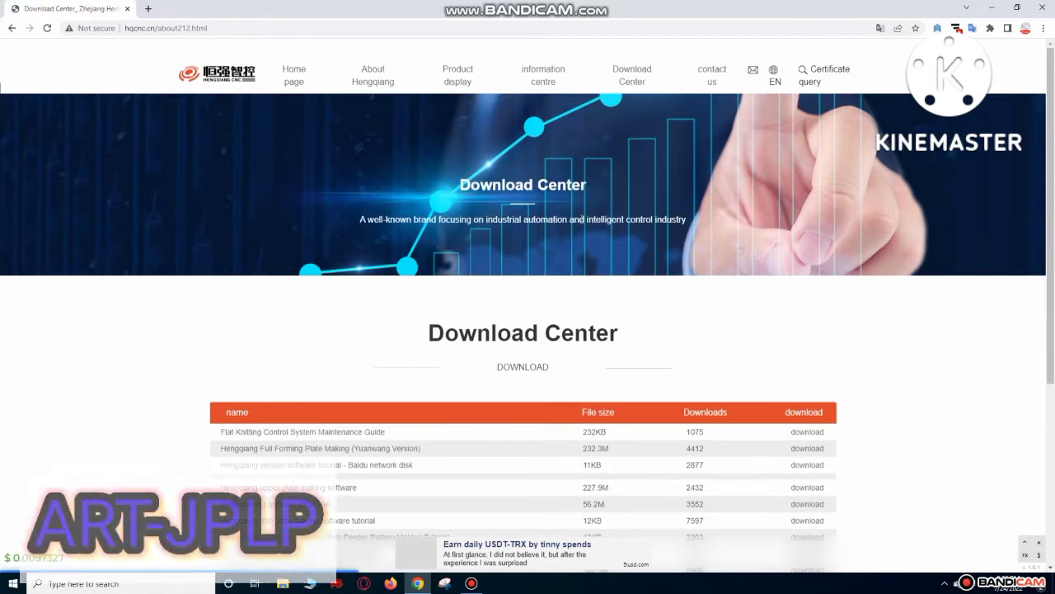
pyautogui.scroll(-3)
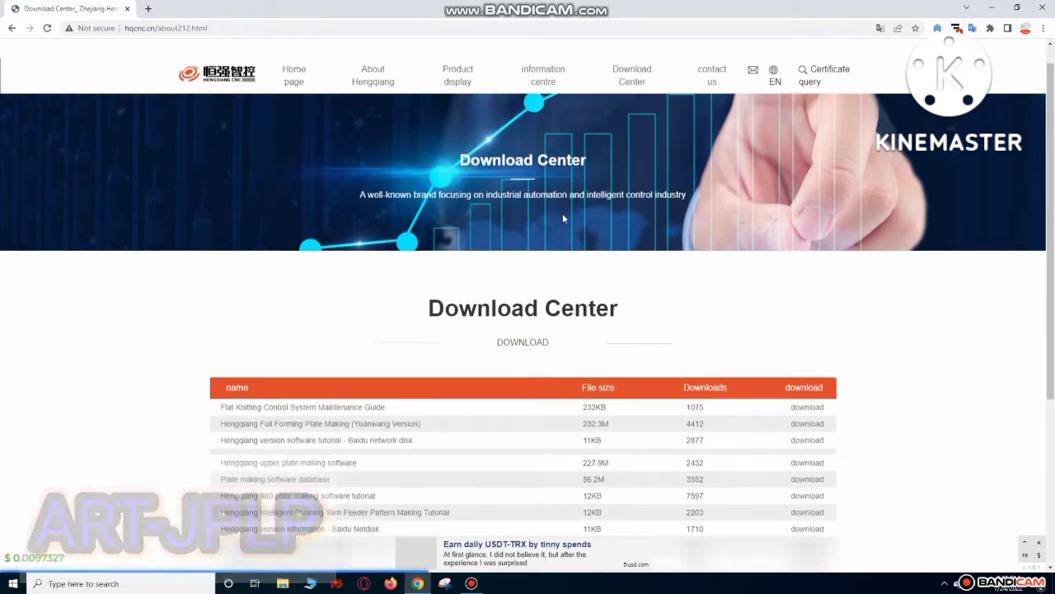
pyautogui.scroll(-3)
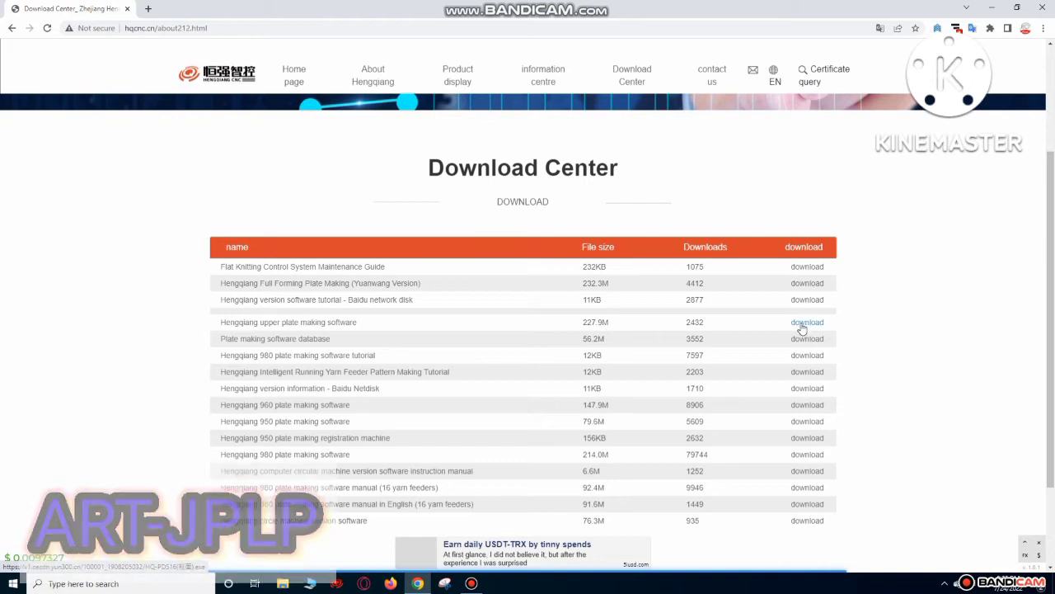
pyautogui.click(807, 321)
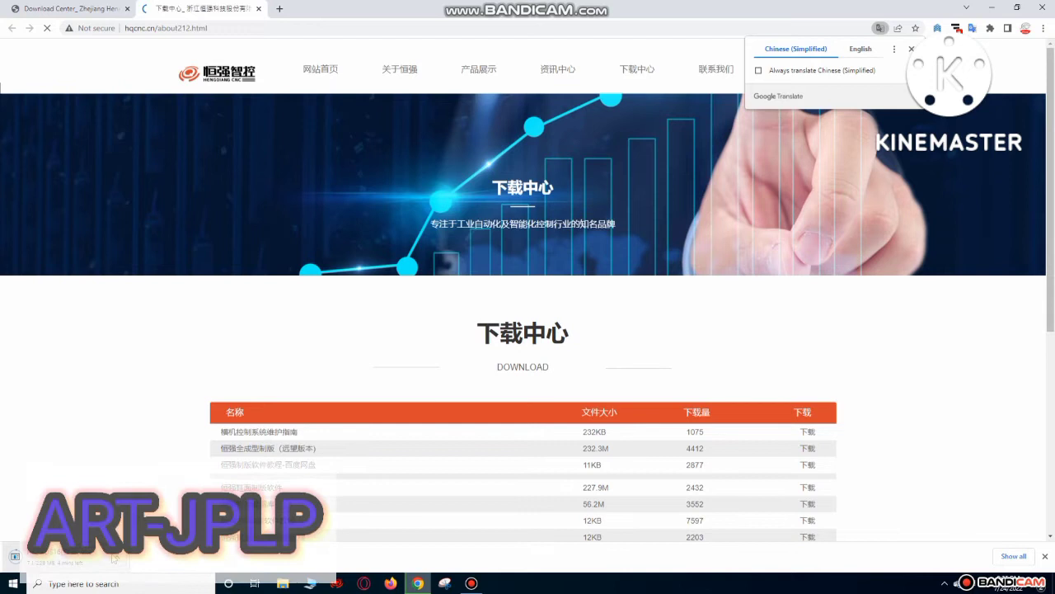
# Show all downloads to view the HQ-PDS16 installer progress
pyautogui.click(911, 48)
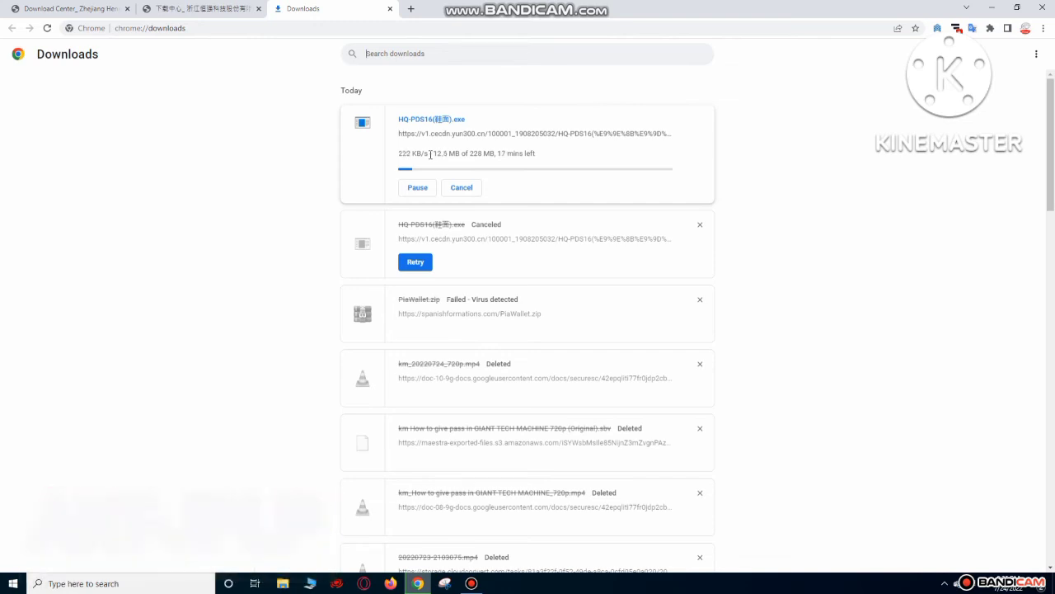
pyautogui.moveTo(423, 374)
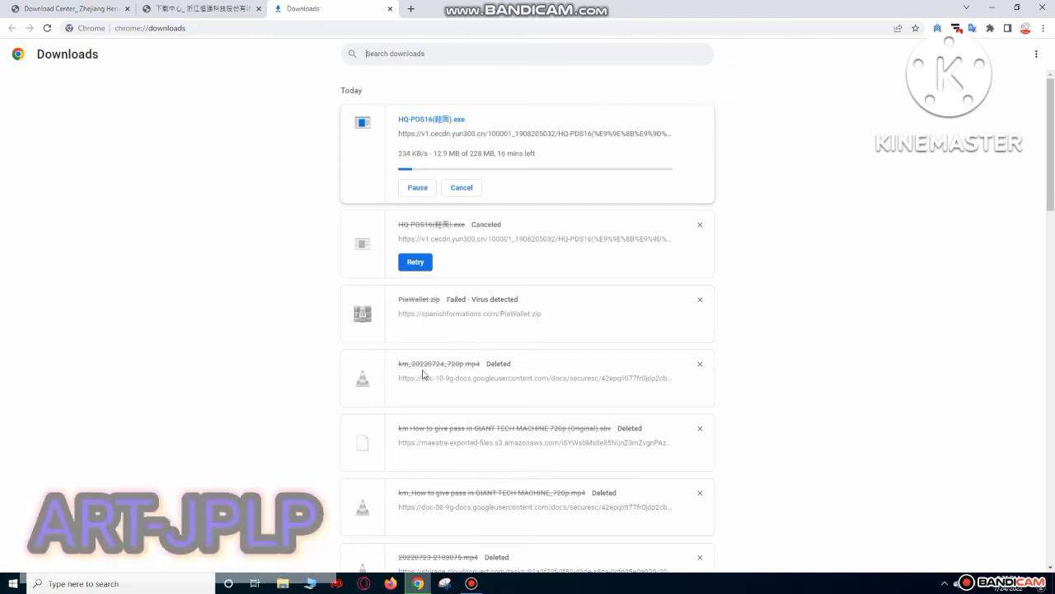